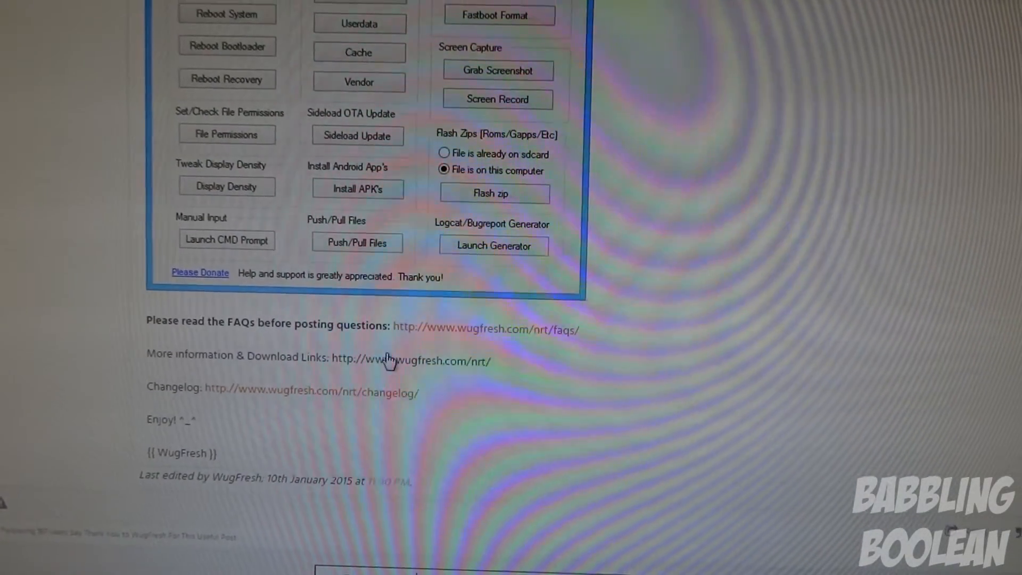
Follow the forum's download link to the WugFresh Nexus Root Toolkit v2.0.2 page.
left_click(409, 361)
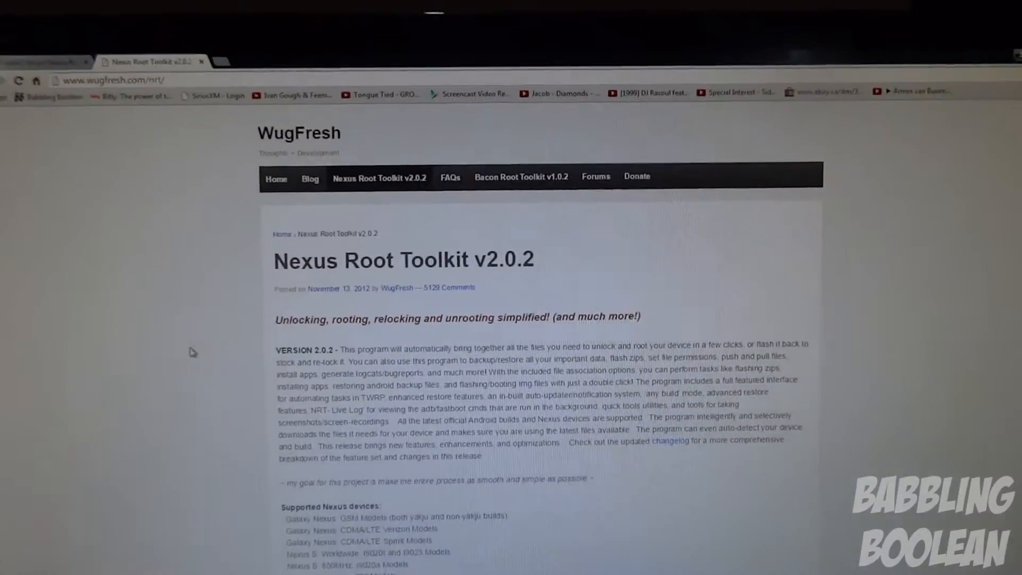
scroll("down", 3)
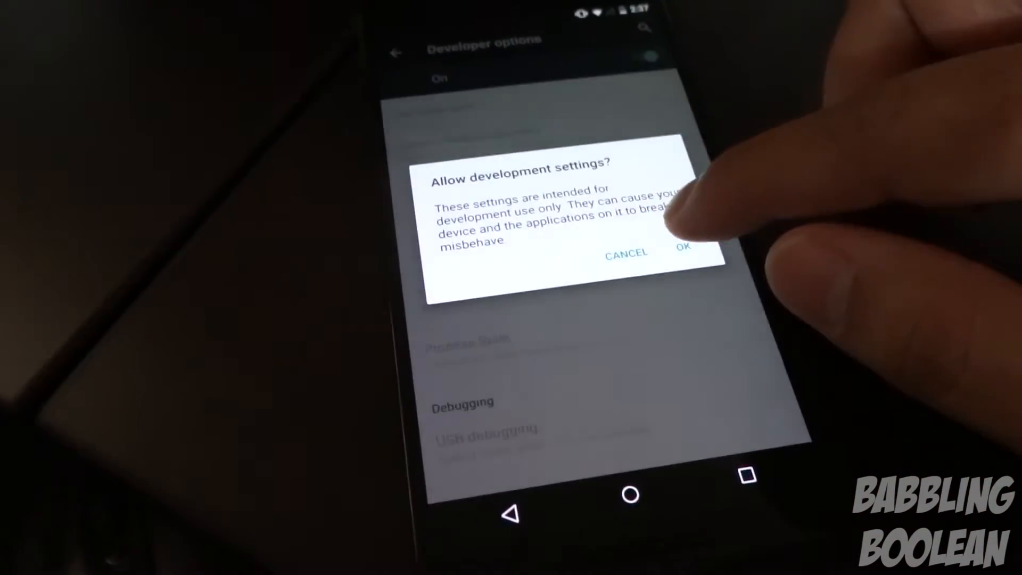
Confirm allowing development settings and confirm turning on USB debugging on the phone.
left_click(686, 252)
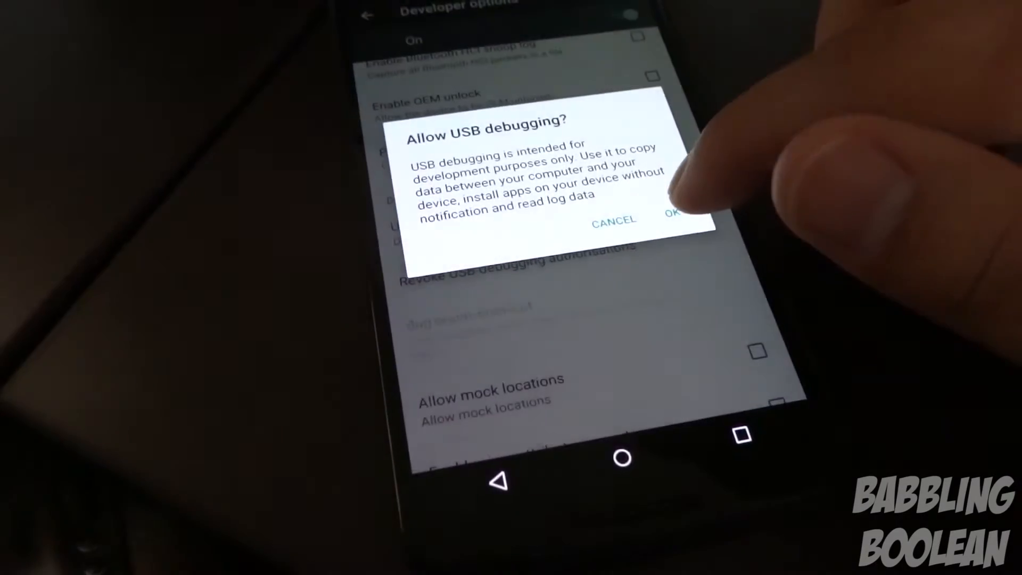
left_click(669, 220)
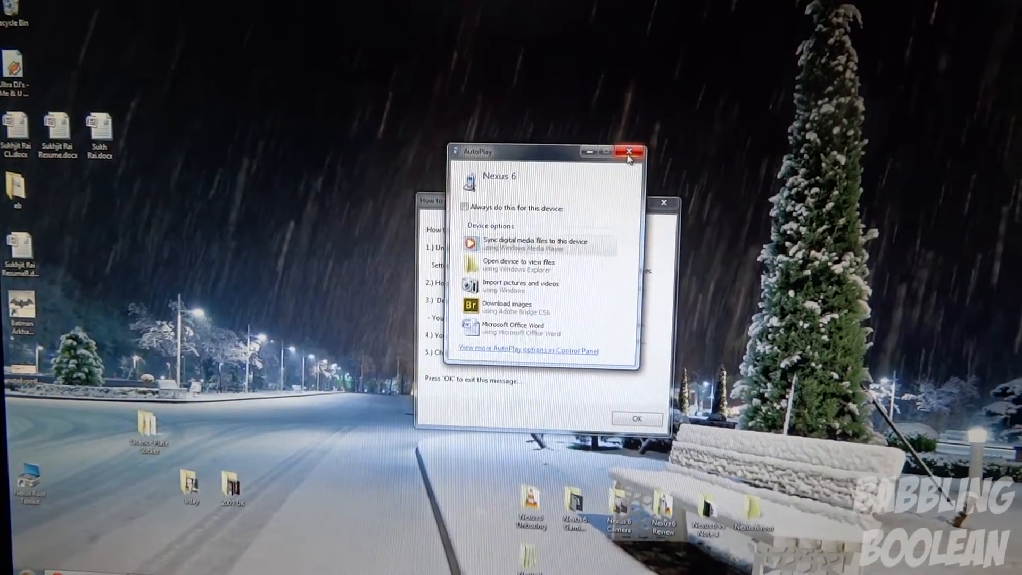
Dismiss the Nexus 6 AutoPlay prompt on the desktop.
left_click(627, 154)
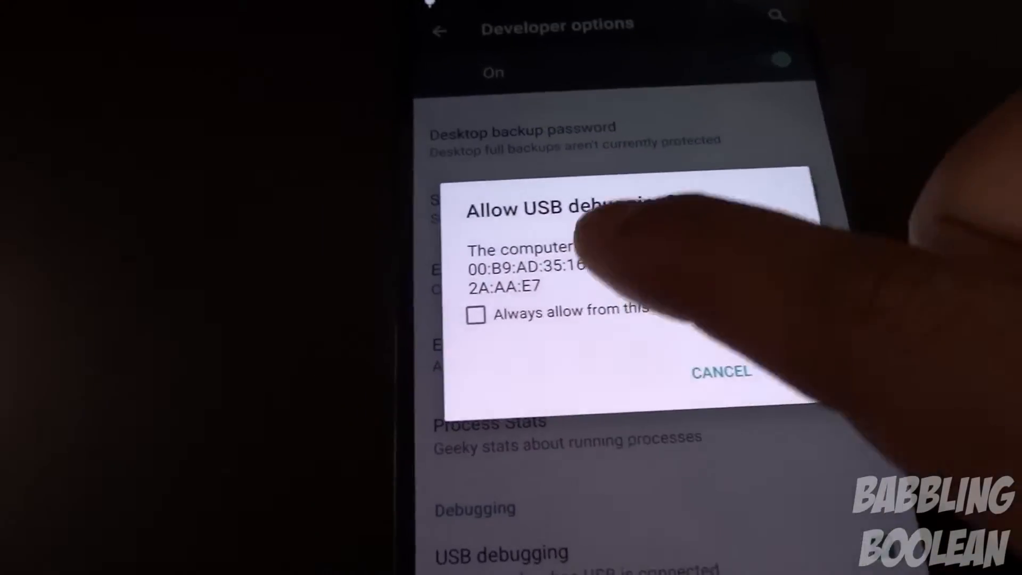
Always allow USB debugging from this computer on the phone's prompt.
left_click(477, 315)
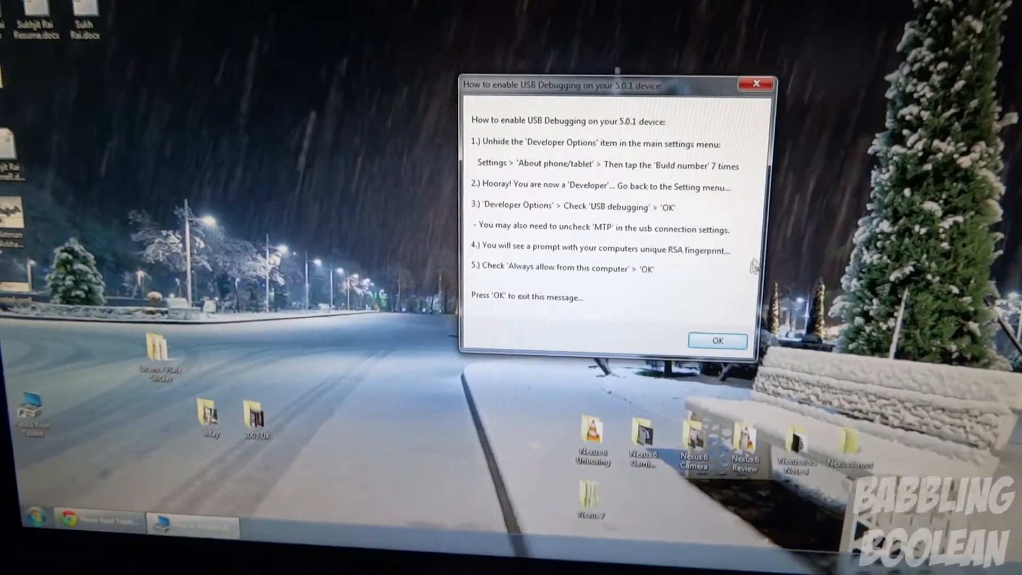
Dismiss the toolkit's 'How to enable USB Debugging' message for the 5.0.1 device.
left_click(717, 340)
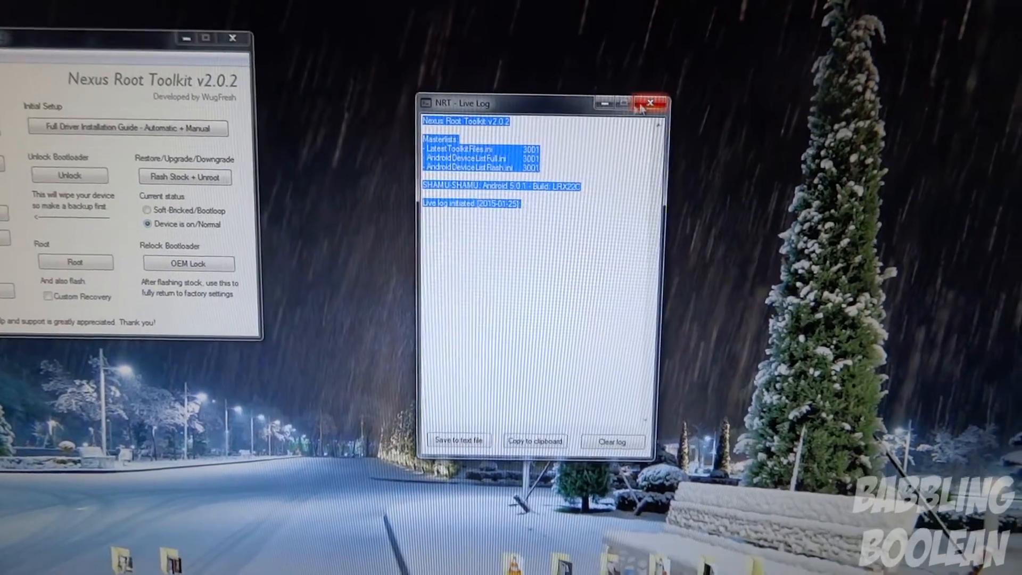
Close the NRT Live Log and move the main toolkit window to the screen centre.
left_click(650, 102)
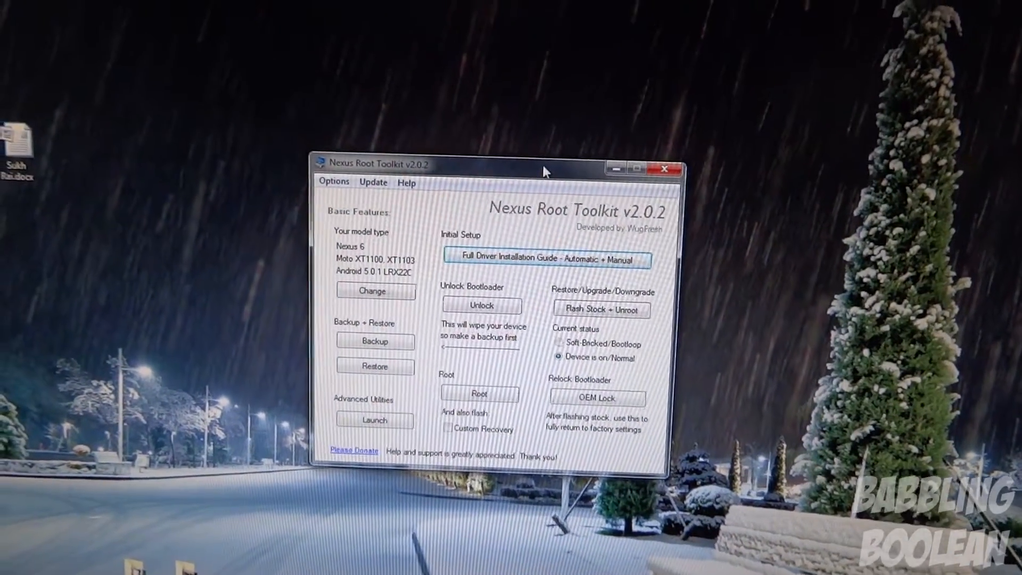
left_click_drag(543, 169, 501, 132)
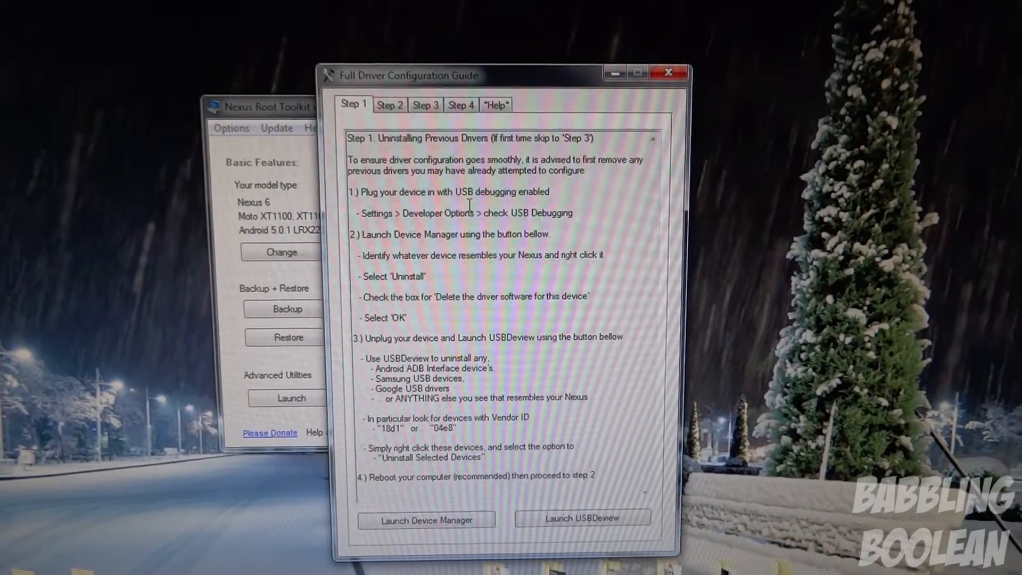
Browse the driver guide's Step 2 MTP drivers, troubleshooting tips and Step 4.
left_click(414, 120)
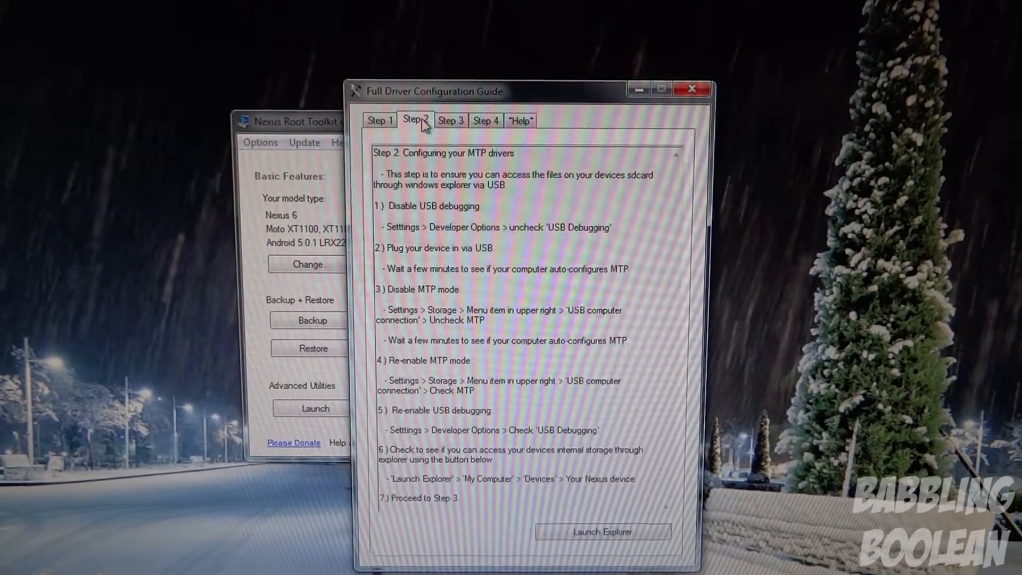
left_click(519, 123)
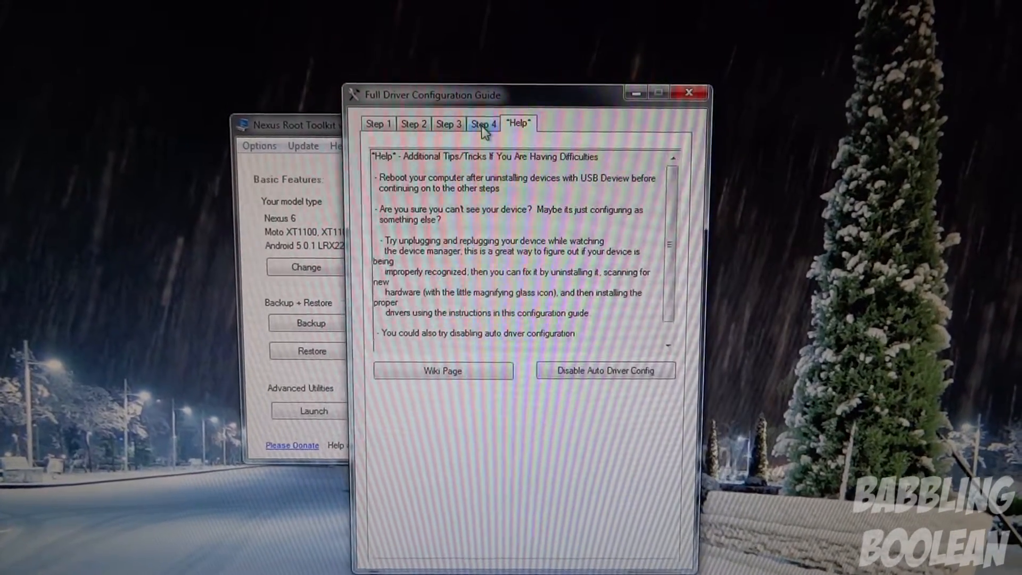
left_click(484, 123)
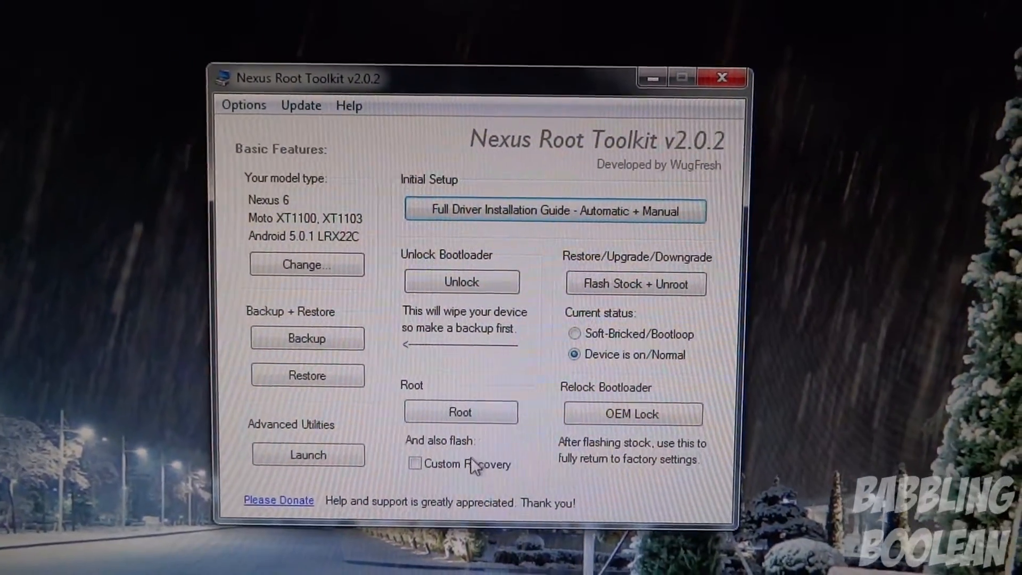
mouse_move(467, 287)
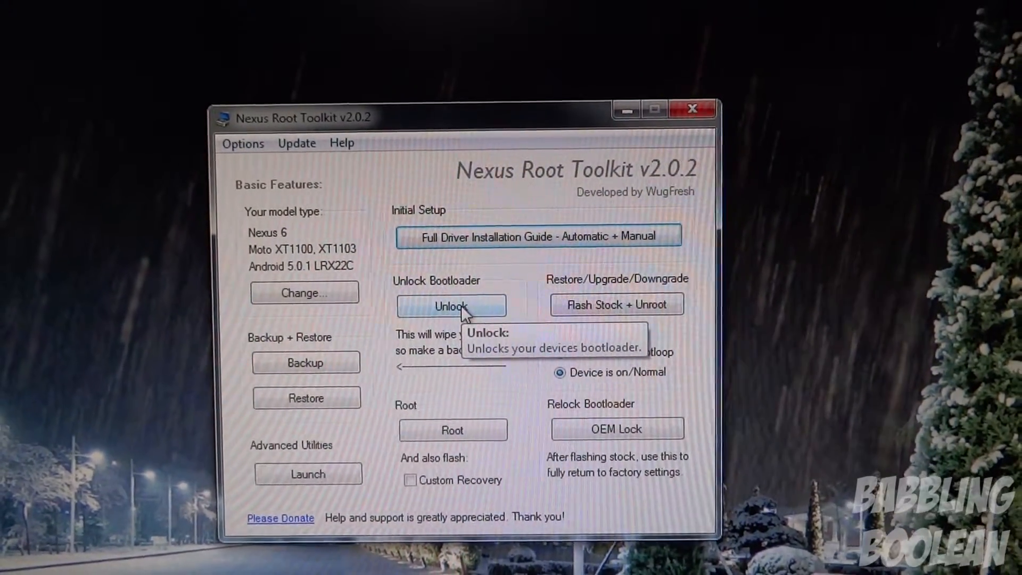
Start the bootloader unlock, accept its introduction and let the phone auto-reboot into bootloader.
left_click(451, 305)
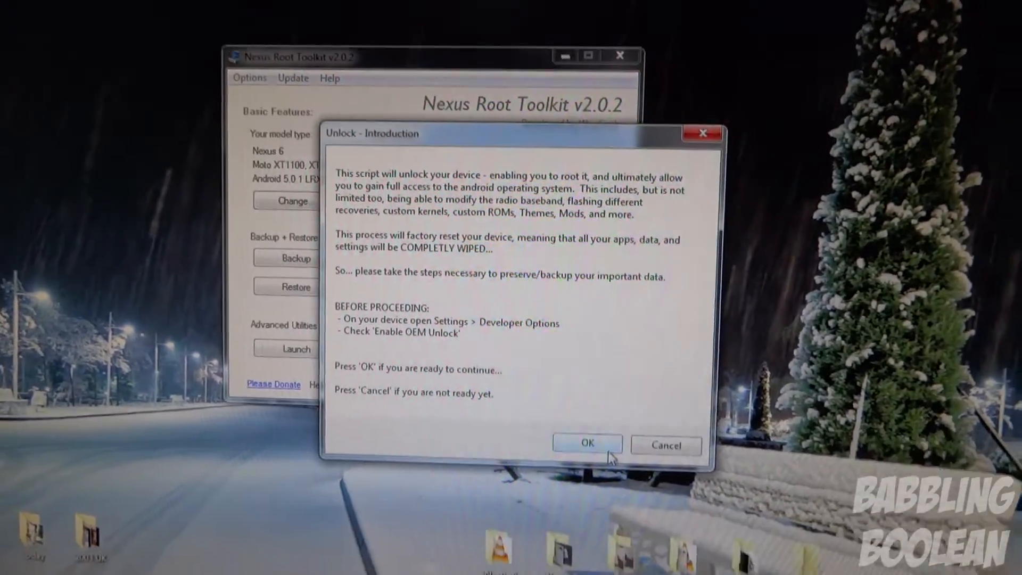
left_click(587, 445)
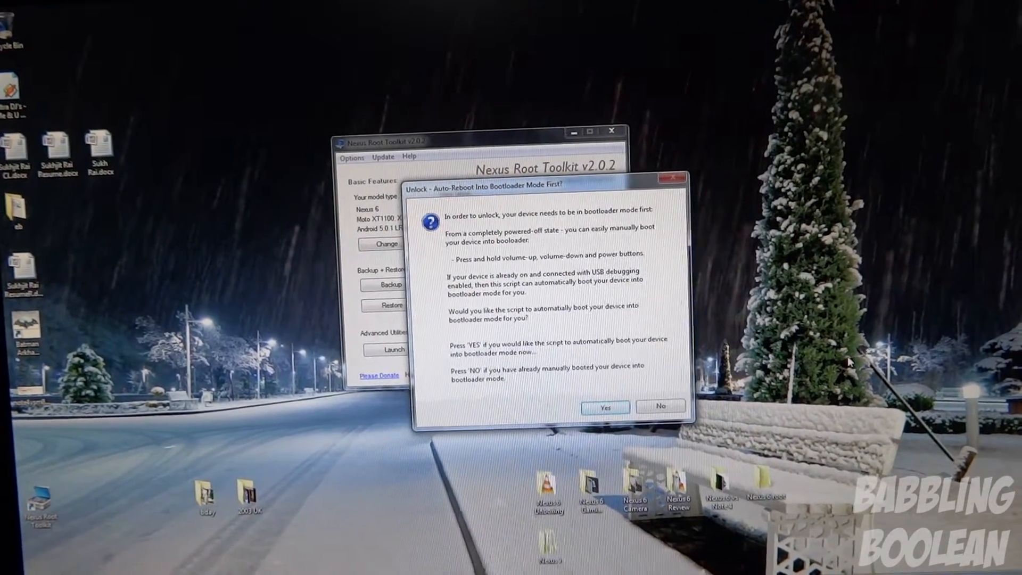
left_click(605, 407)
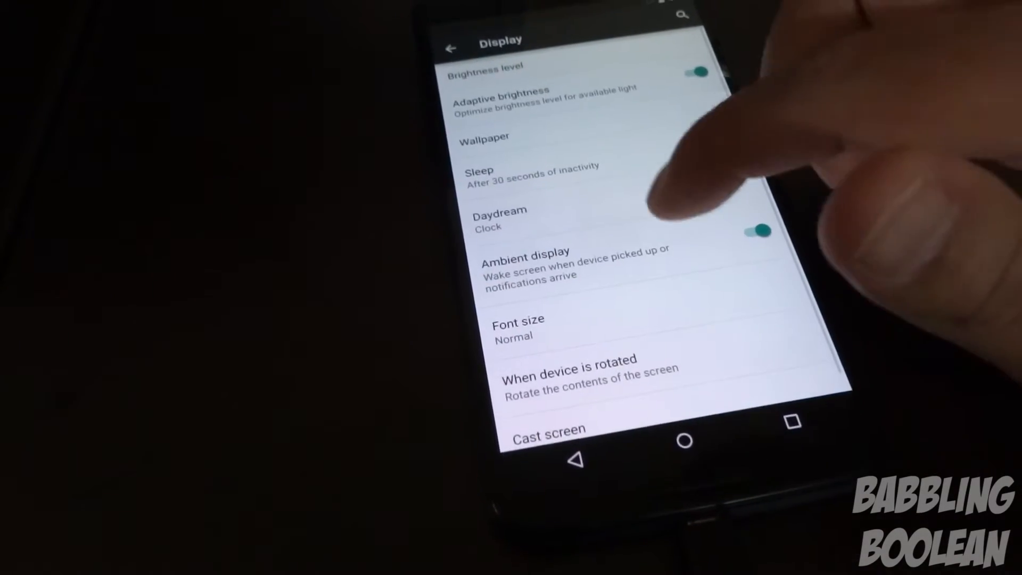
Enable OEM unlock and switch USB debugging back on in Developer options after the wipe.
left_click(478, 173)
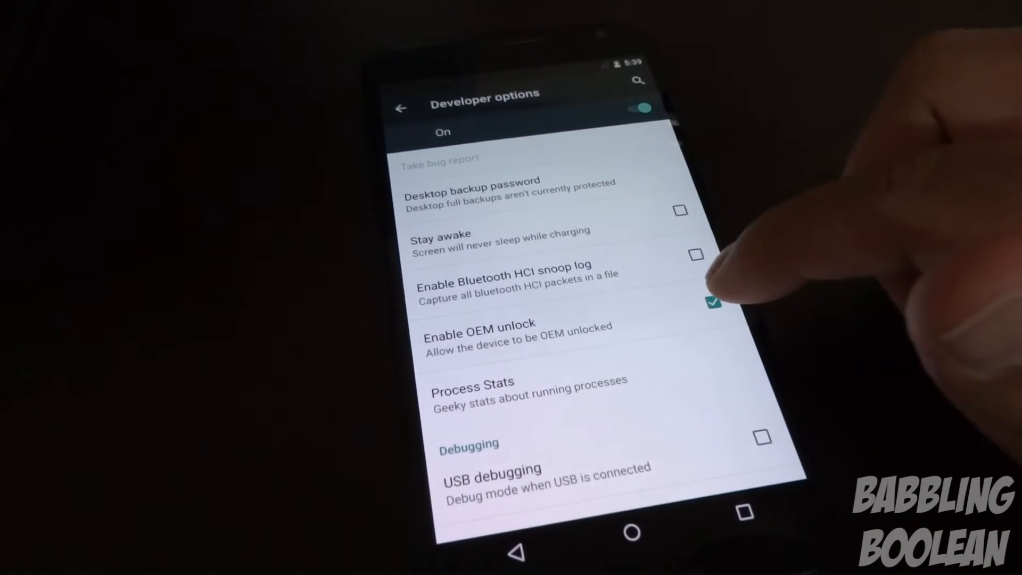
left_click(711, 302)
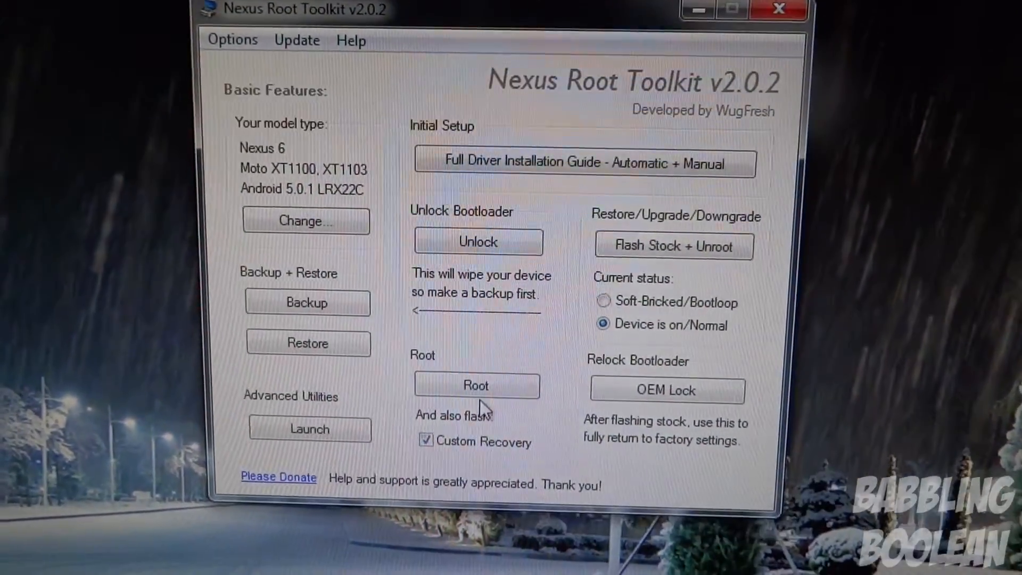
Root the Nexus 6 with the Custom Recovery option ticked.
left_click(475, 385)
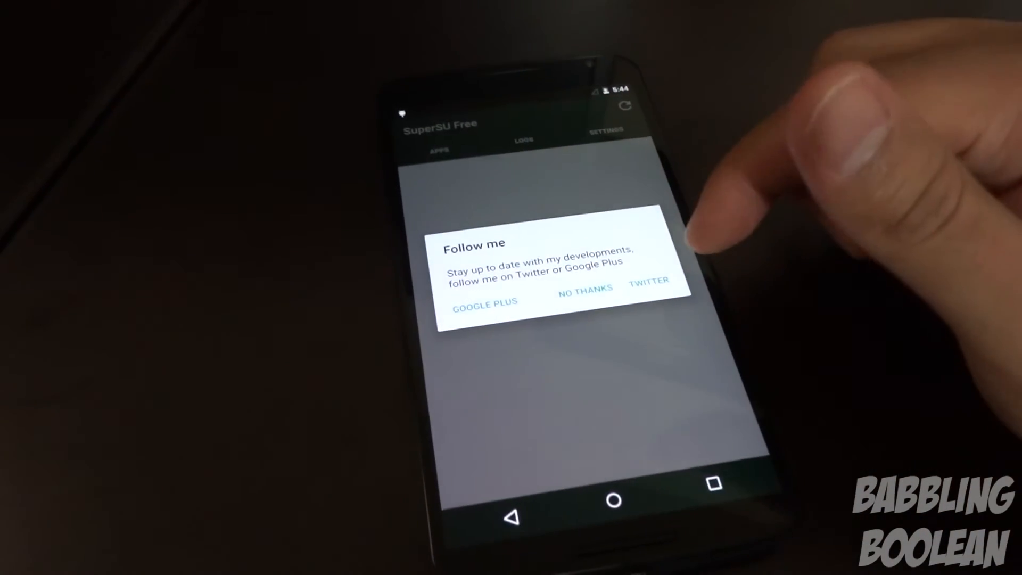
Decline SuperSU's Follow me prompt with NO THANKS, leaving BusyBox's Pro sale notice on screen.
left_click(585, 302)
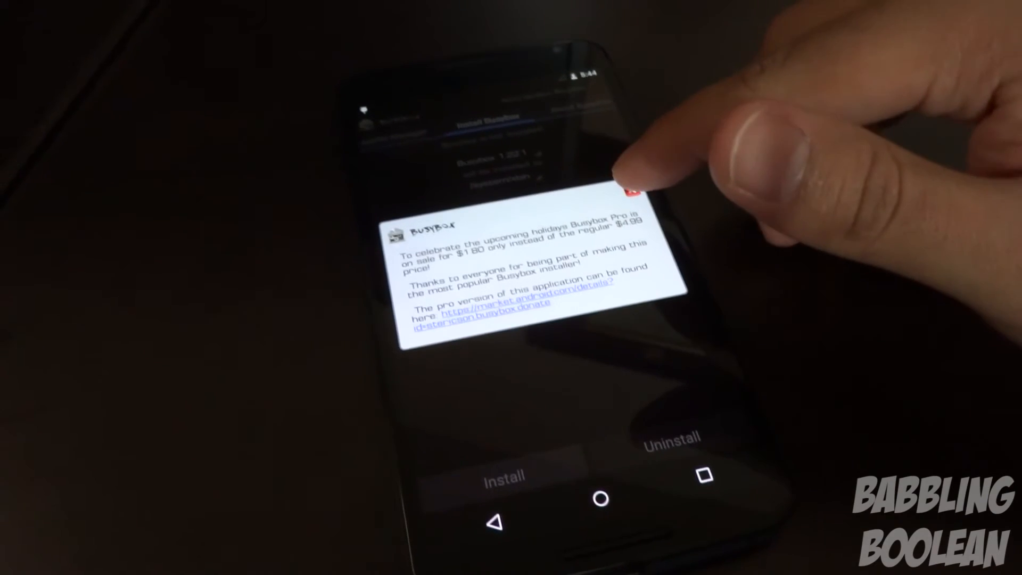
Close the BusyBox Pro sale notice and select the /system/xbin install location for BusyBox 1.22.1.
left_click(630, 192)
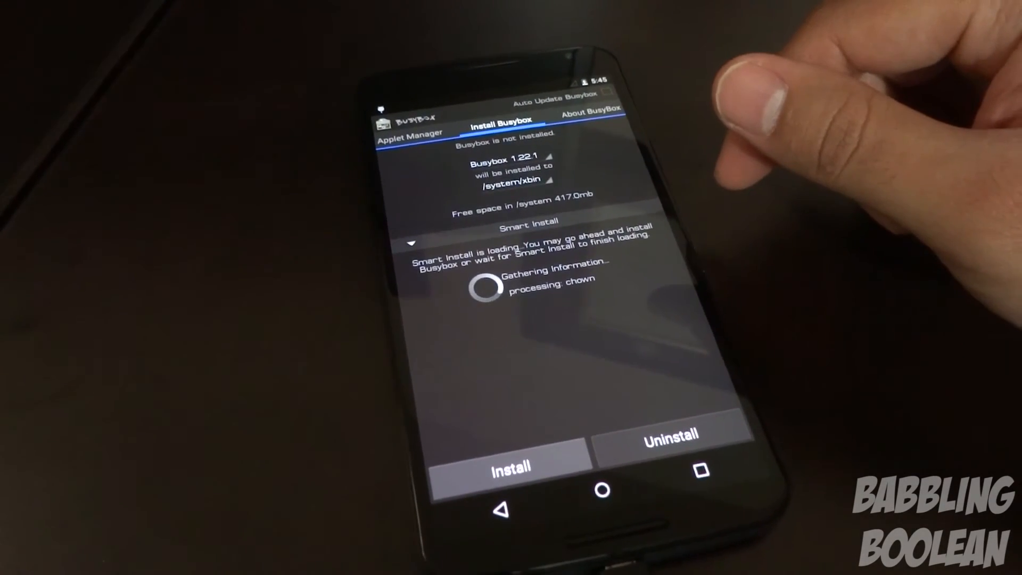
left_click(512, 186)
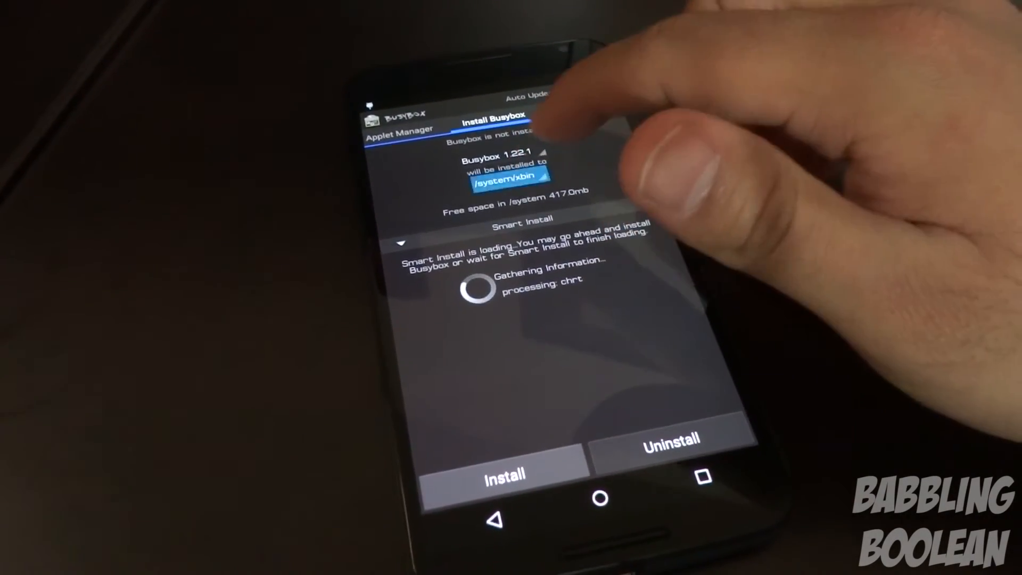